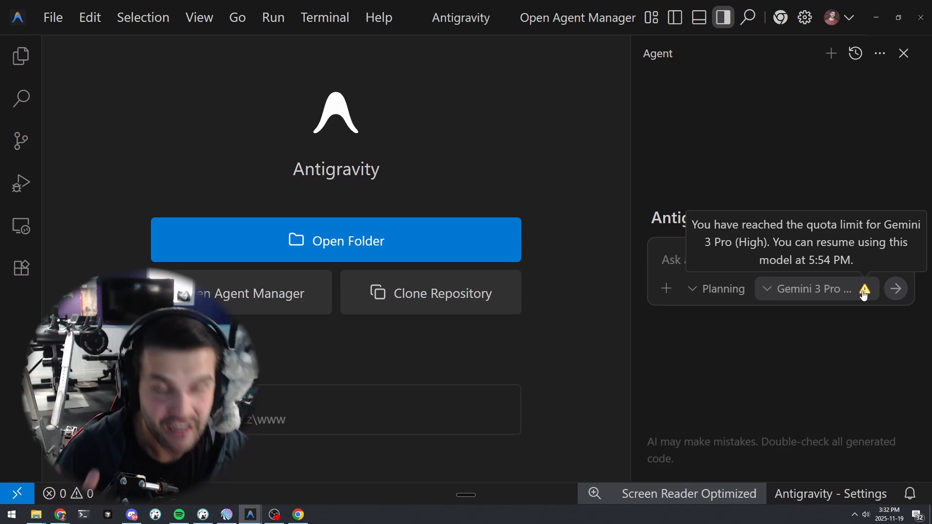
Switch the agent's model from Claude Sonnet 4.5 to Gemini 3 Pro (High), after briefly choosing Gemini 3 Pro (Low)
{"action": "left_click", "coordinate": [815, 290]}
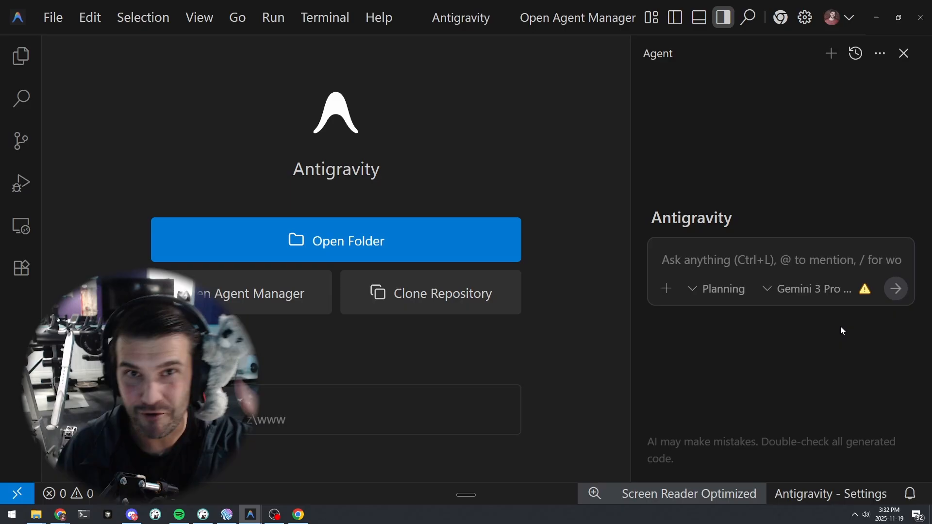
{"action": "mouse_move", "coordinate": [864, 291]}
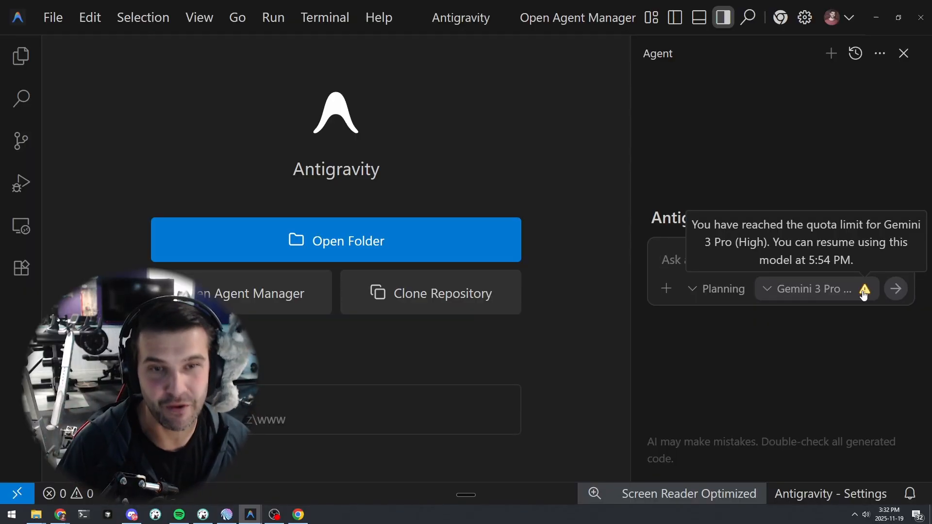
{"action": "left_click", "coordinate": [808, 289]}
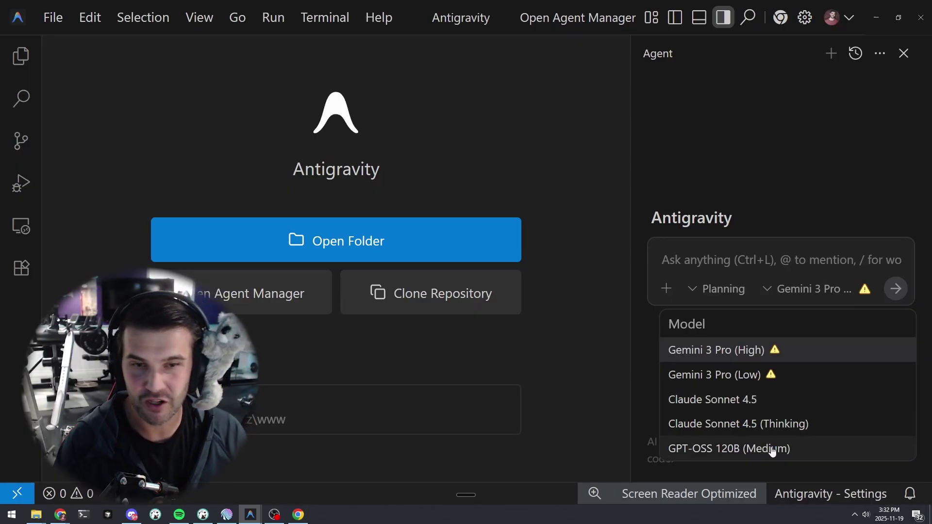
{"action": "mouse_move", "coordinate": [782, 373]}
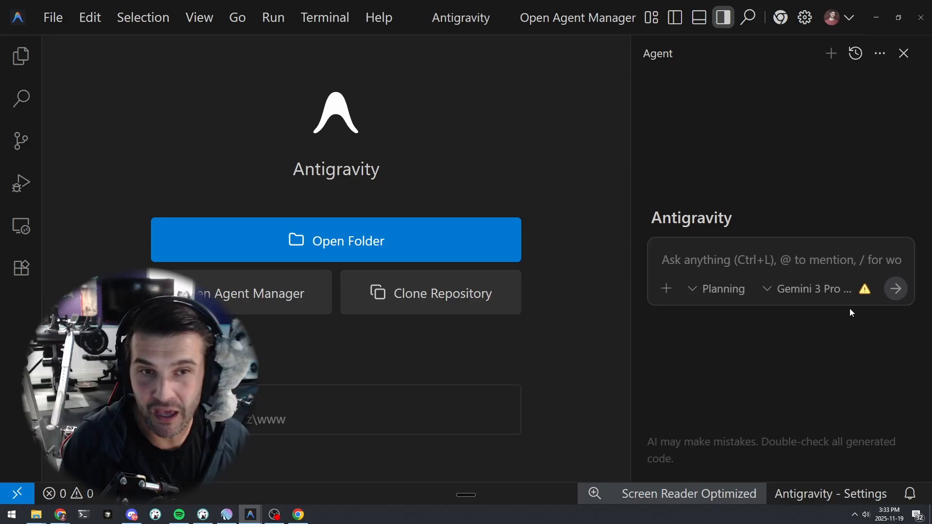
{"action": "left_click", "coordinate": [813, 289]}
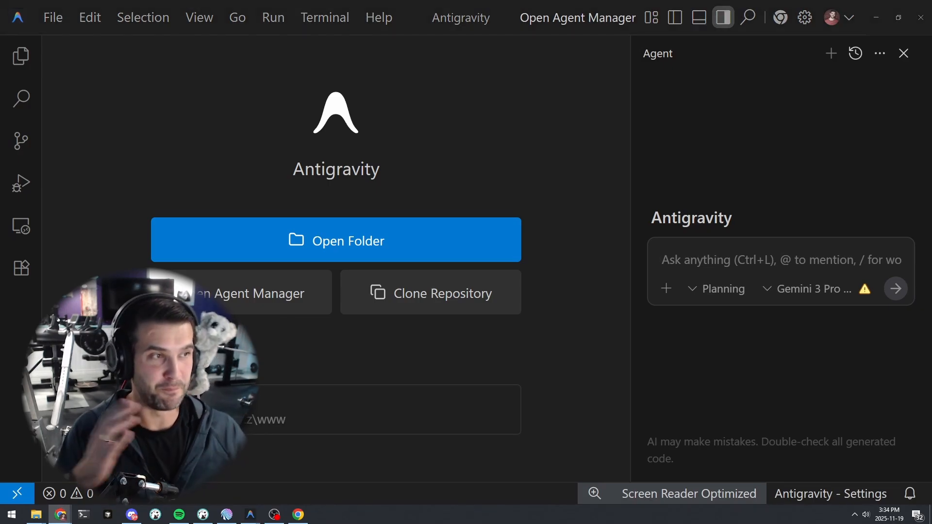
{"action": "mouse_move", "coordinate": [829, 293]}
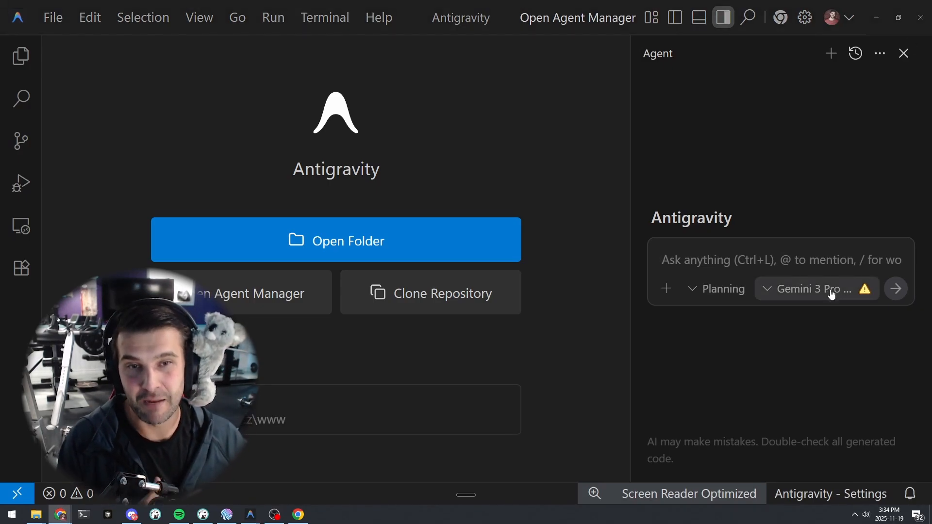
{"action": "left_click", "coordinate": [717, 290]}
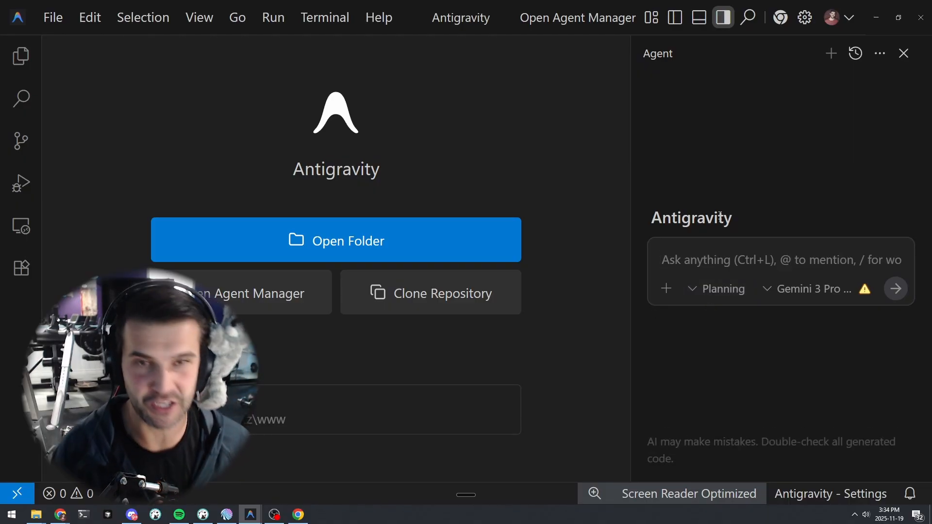
{"action": "left_click", "coordinate": [780, 260]}
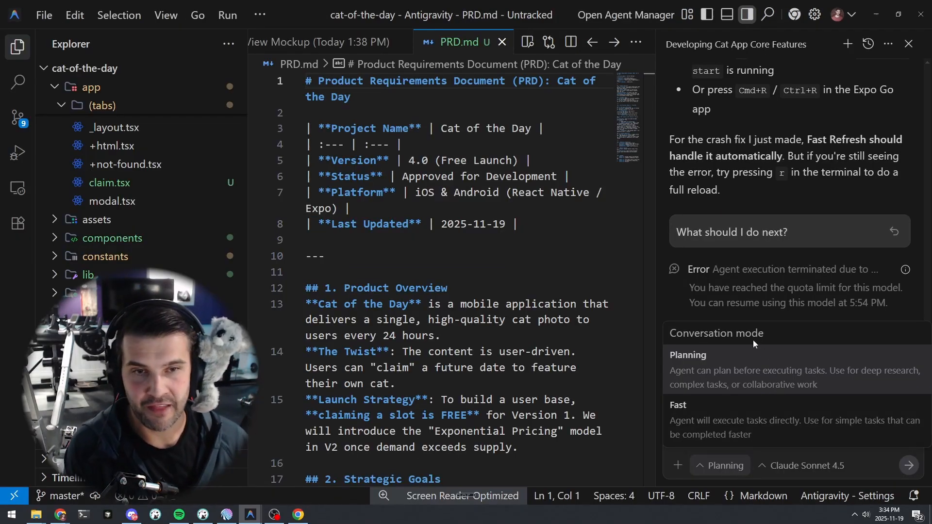
{"action": "mouse_move", "coordinate": [712, 384]}
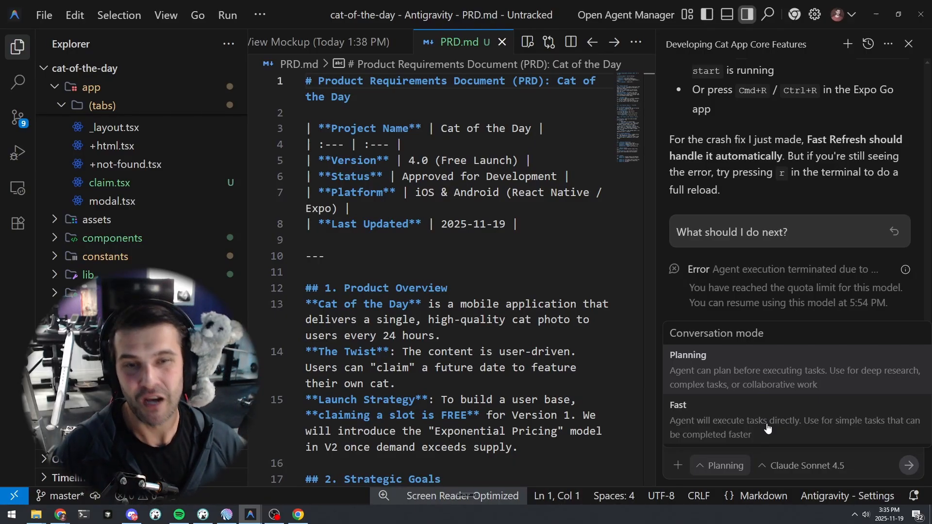
{"action": "left_click", "coordinate": [801, 466]}
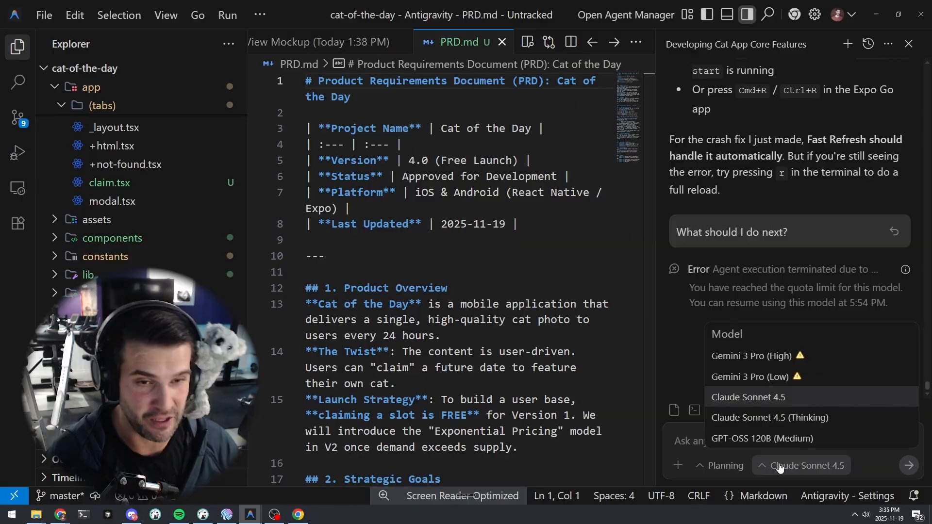
{"action": "left_click", "coordinate": [750, 376]}
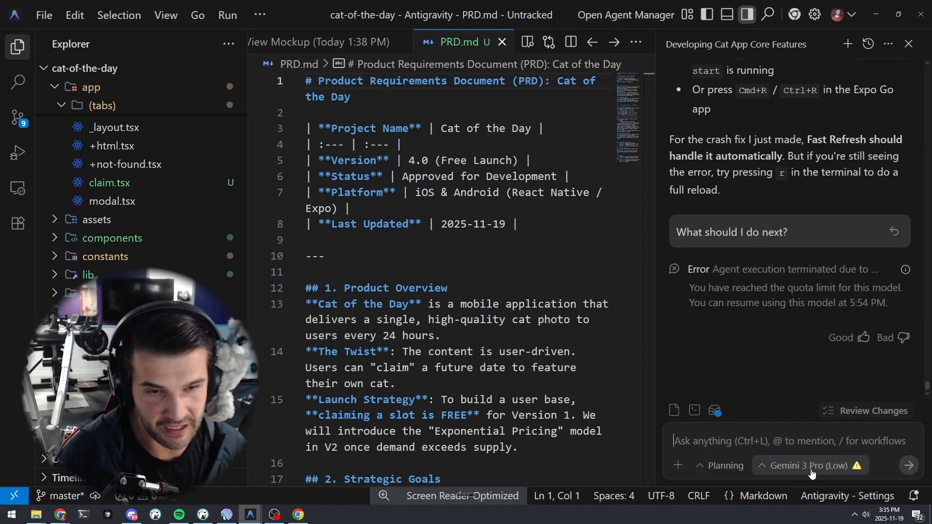
{"action": "left_click", "coordinate": [809, 466]}
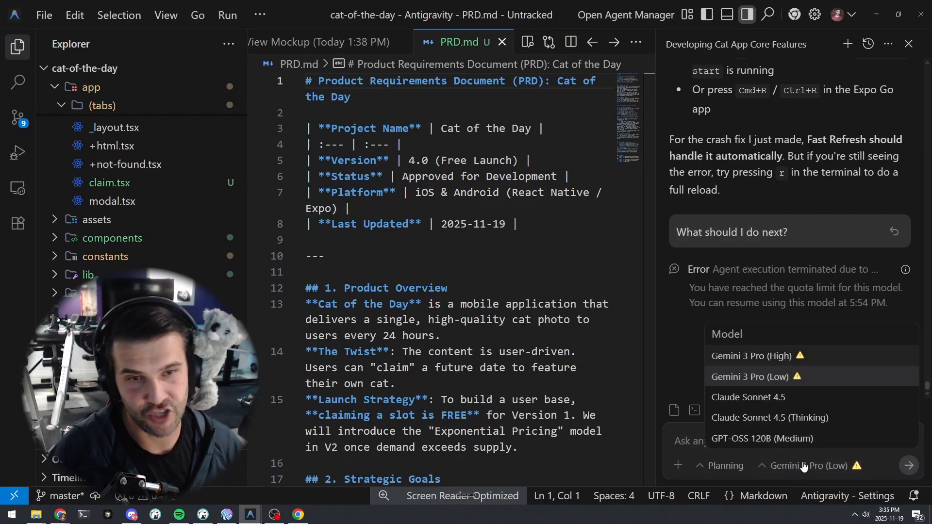
{"action": "left_click", "coordinate": [752, 356]}
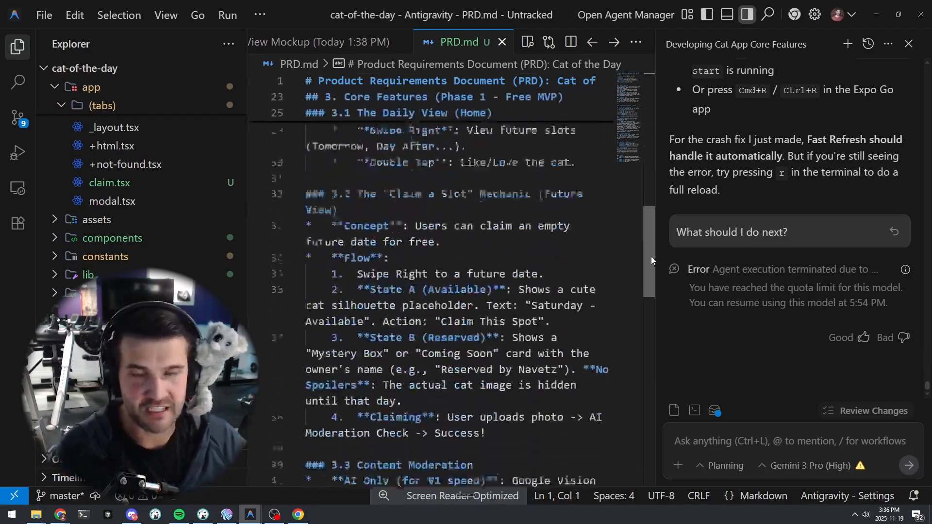
Return PRD.md to its top and list the agent's 14 artifacts beside it
{"action": "scroll", "scroll_direction": "down", "scroll_amount": 3}
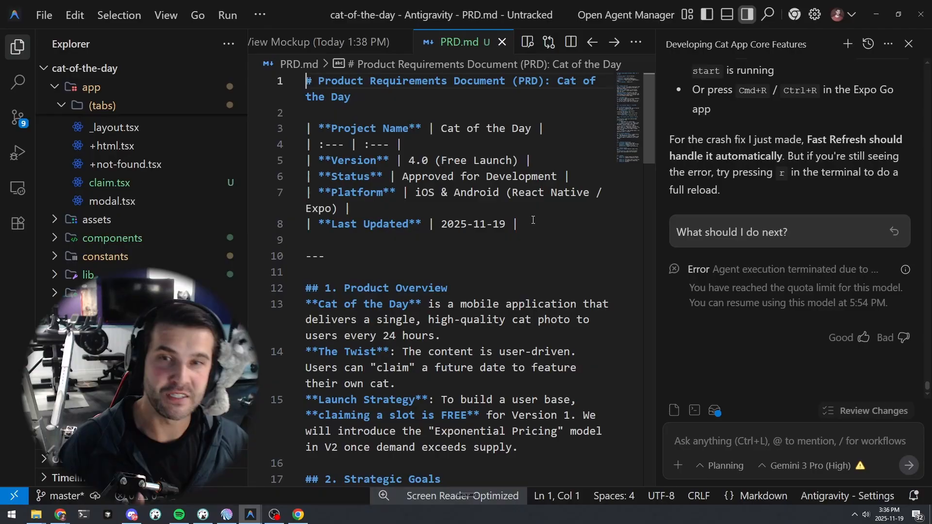
{"action": "double_click", "coordinate": [413, 160]}
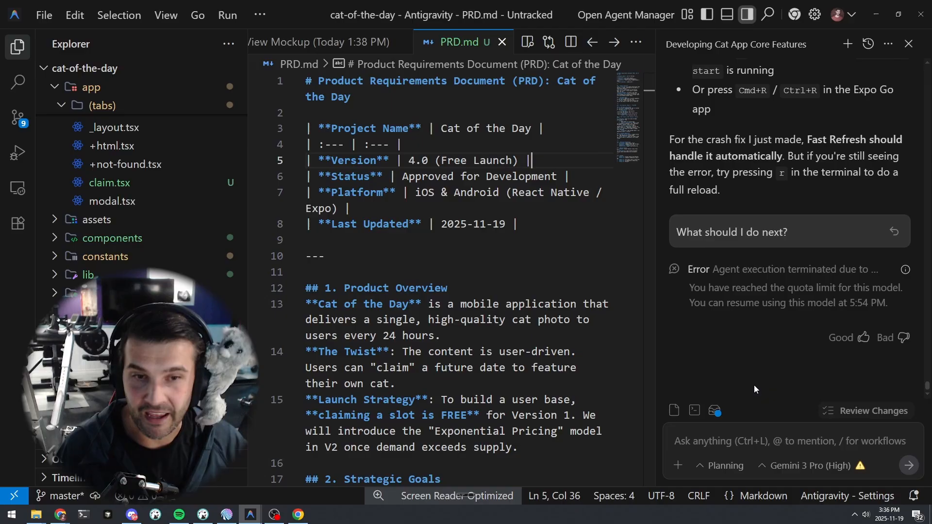
{"action": "left_click", "coordinate": [714, 411]}
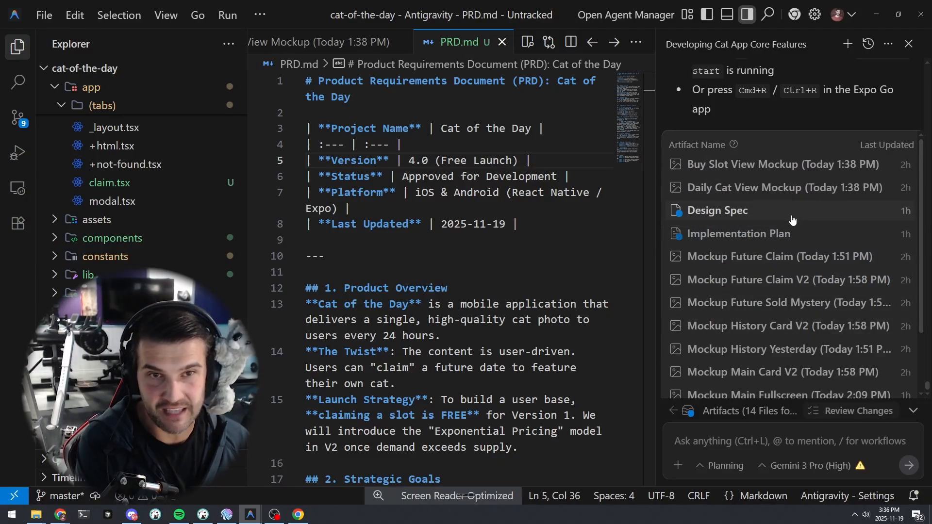
Read the Design Spec's philosophy and colour palette, then the Implementation Plan's Phase 3.1 Claim Flow (Image Picker)
{"action": "left_click", "coordinate": [717, 210]}
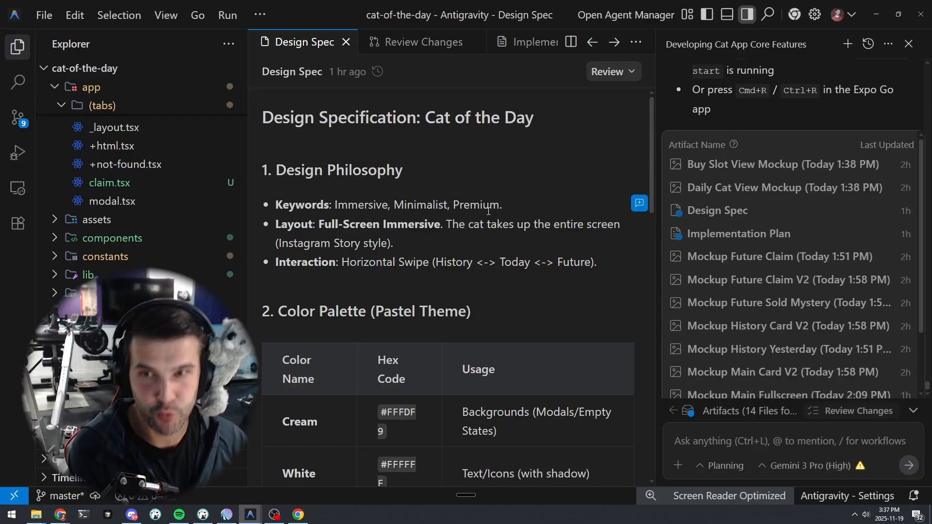
{"action": "scroll", "scroll_direction": "down", "scroll_amount": 3}
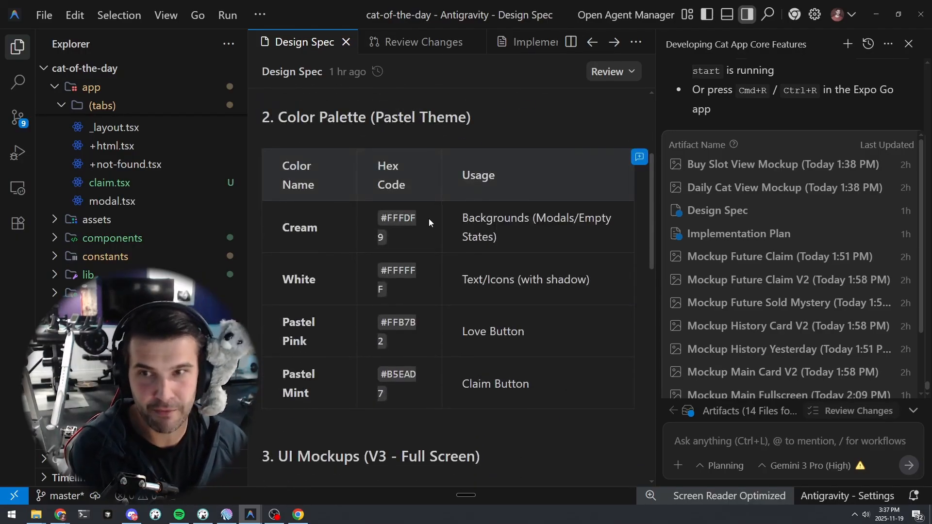
{"action": "scroll", "scroll_direction": "down", "scroll_amount": 3}
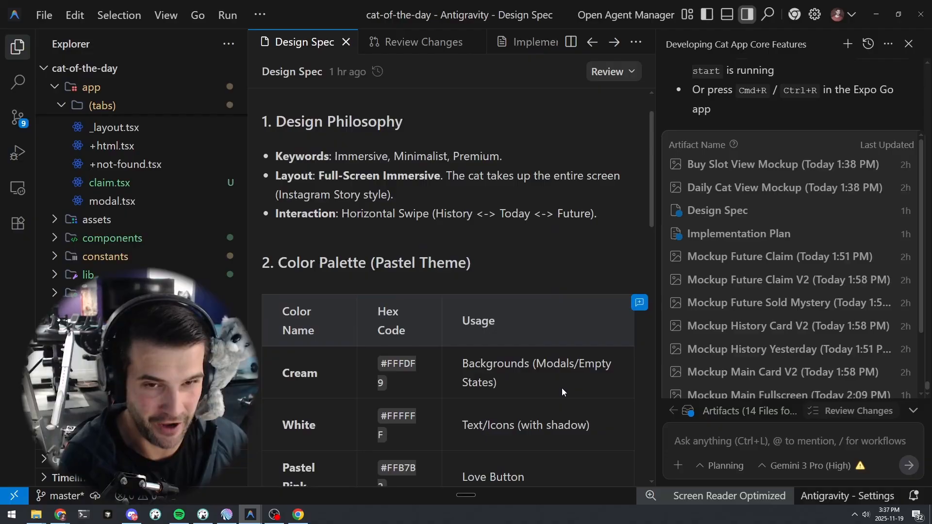
{"action": "left_click", "coordinate": [739, 234]}
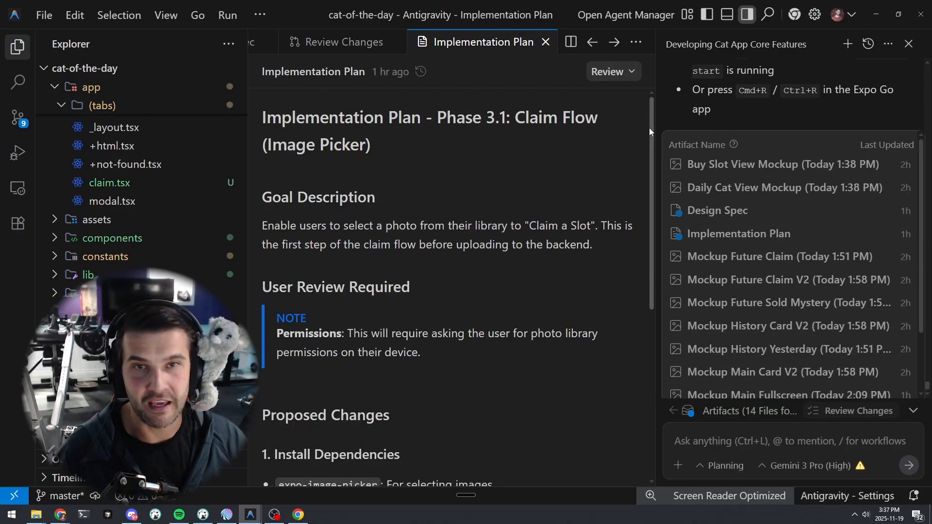
{"action": "scroll", "scroll_direction": "down", "scroll_amount": 3}
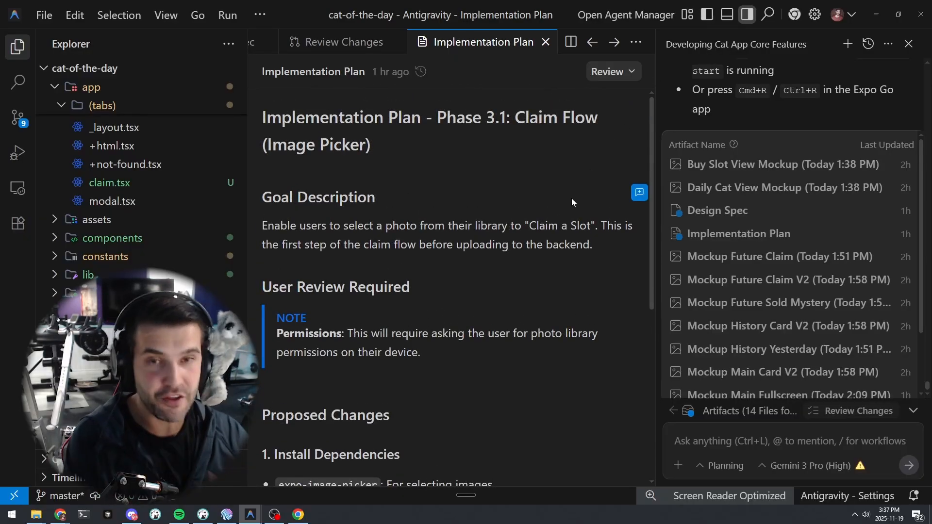
Comment 'I'm not so sure about ... approach the goal' on the Goal Description, then return to the Design Spec
{"action": "left_click_drag", "start_coordinate": [262, 197], "coordinate": [493, 225]}
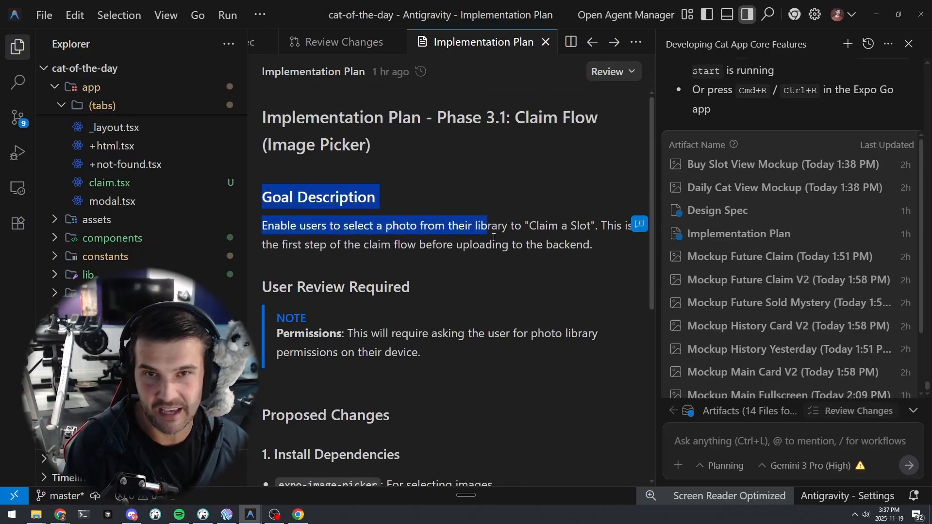
{"action": "left_click", "coordinate": [639, 223]}
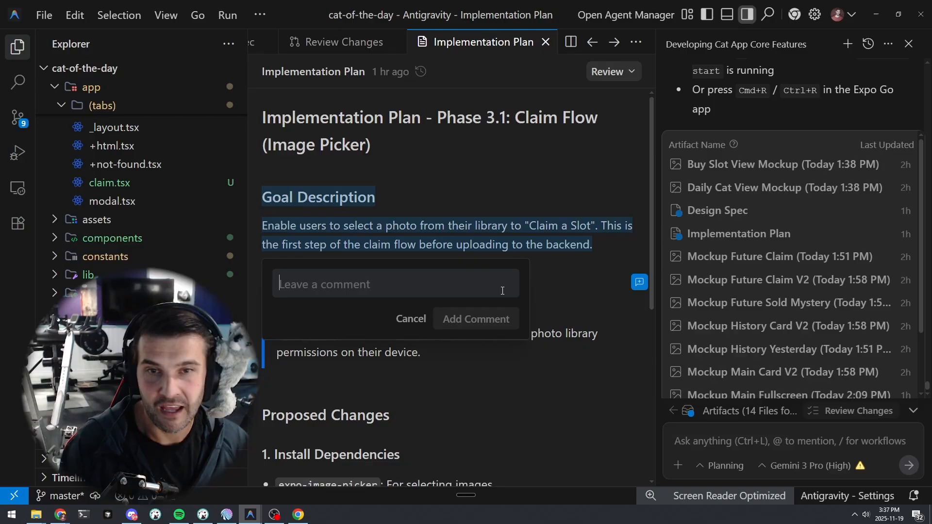
{"action": "type", "text": "I"}
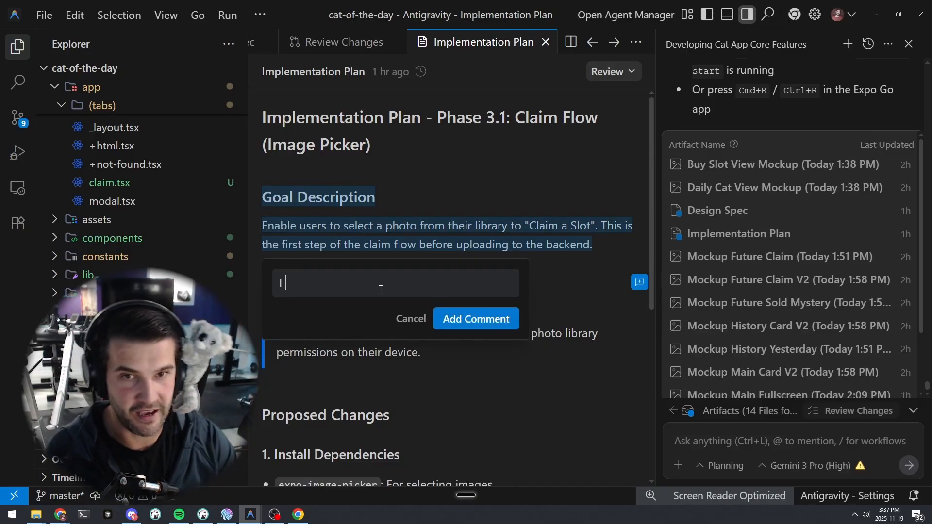
{"action": "type", "text": "I'm not so sure about this, should we consider a different way to"}
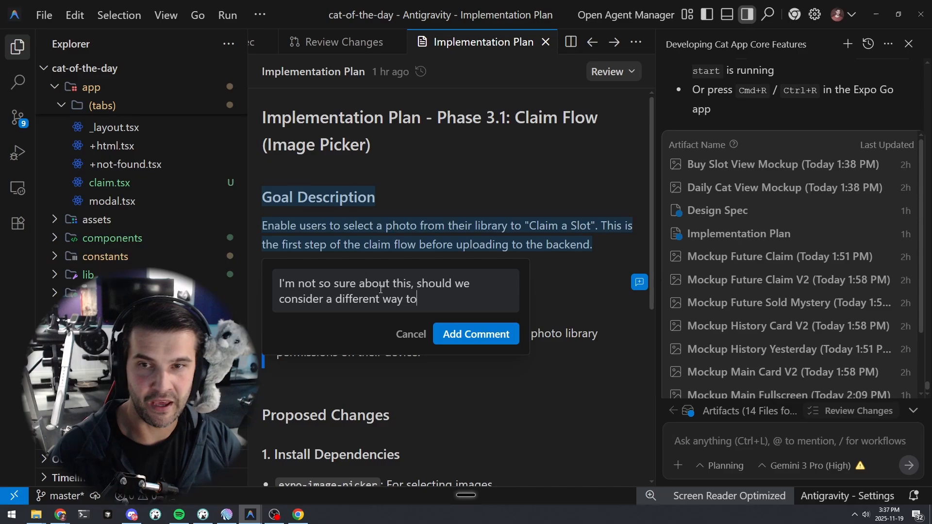
{"action": "type", "text": "appoach the go"}
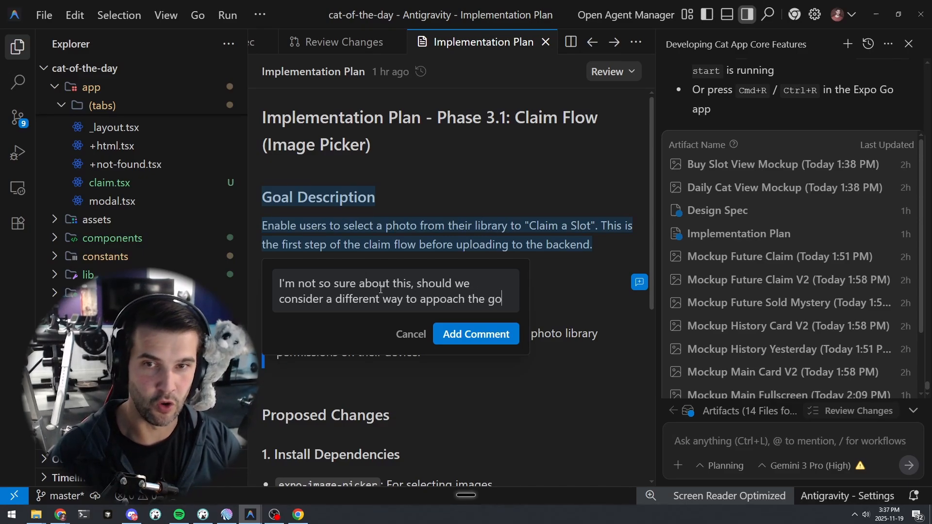
{"action": "left_click", "coordinate": [476, 334]}
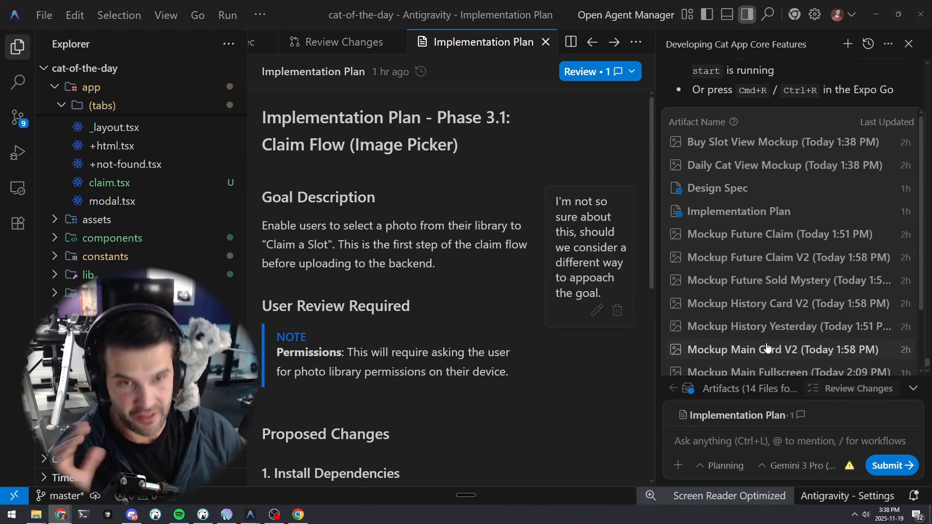
{"action": "scroll", "scroll_direction": "down", "scroll_amount": 3}
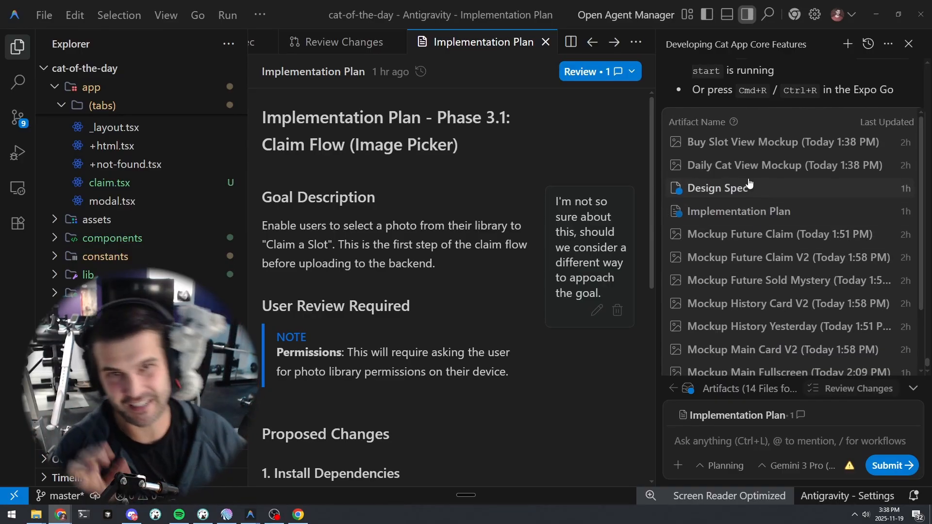
{"action": "left_click", "coordinate": [716, 188]}
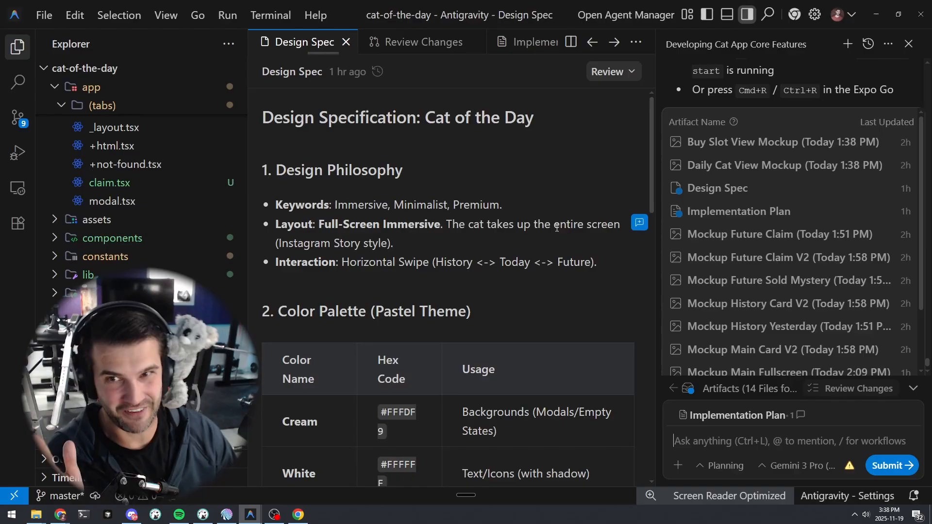
Scroll the Design Spec past the colour palette and Daily View mockup, then view Mockup Future Claim
{"action": "scroll", "scroll_direction": "down", "scroll_amount": 3}
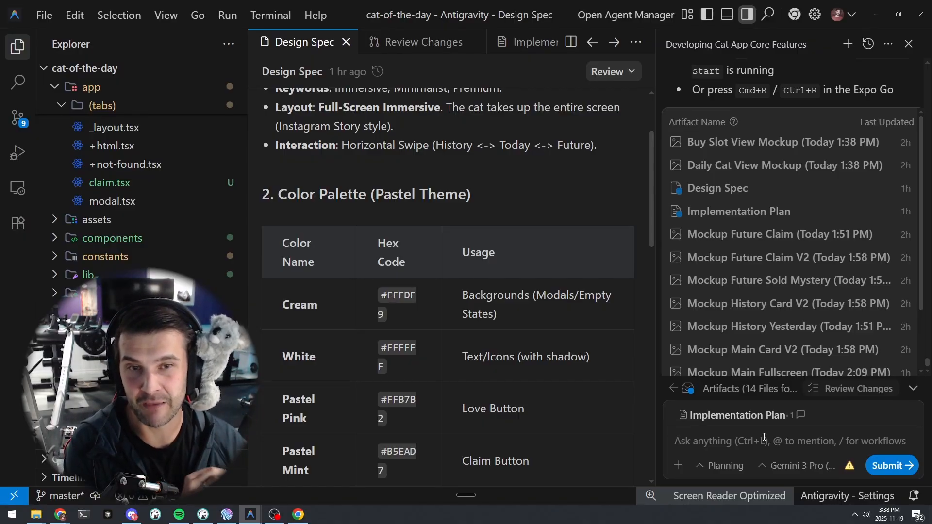
{"action": "scroll", "scroll_direction": "down", "scroll_amount": 3}
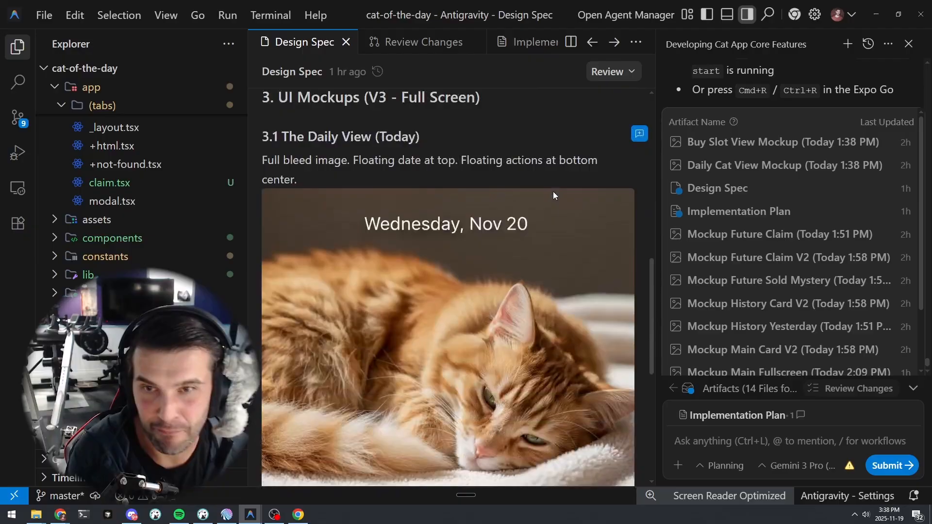
{"action": "scroll", "scroll_direction": "down", "scroll_amount": 3}
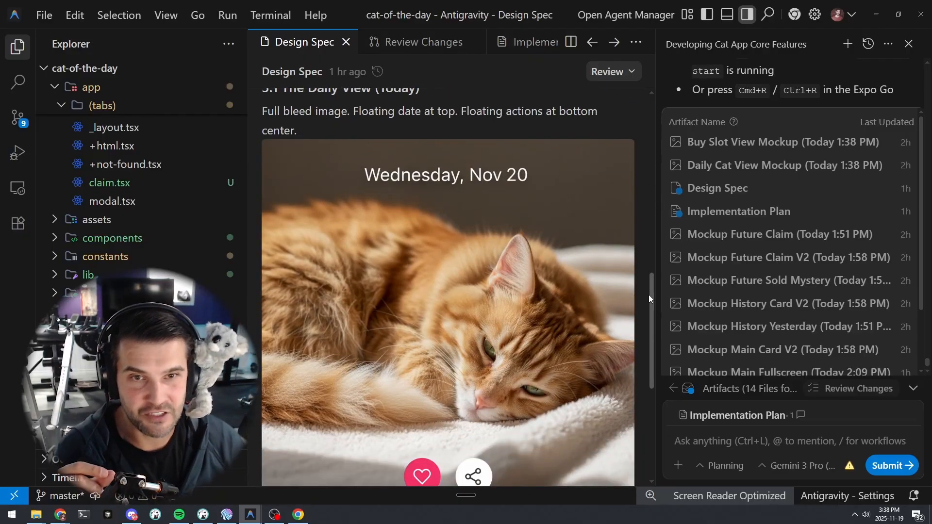
{"action": "scroll", "scroll_direction": "down", "scroll_amount": 3}
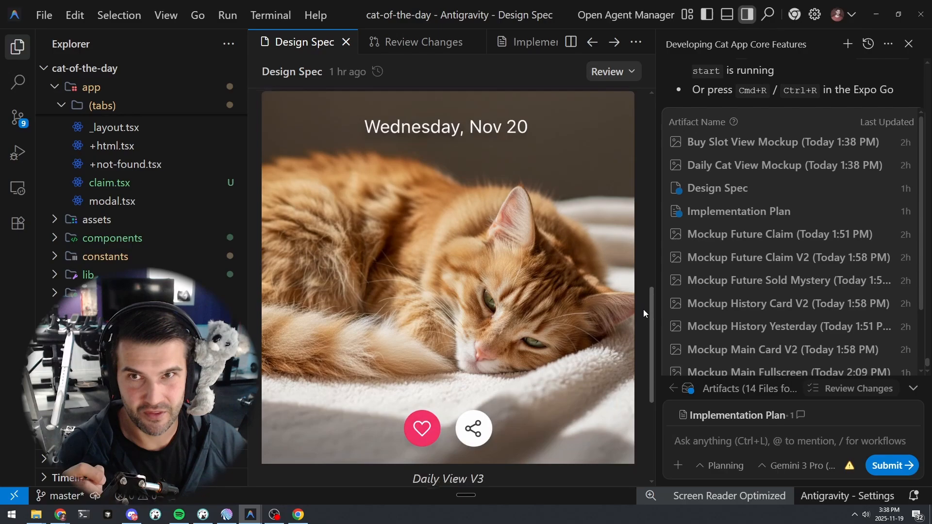
{"action": "scroll", "scroll_direction": "down", "scroll_amount": 3}
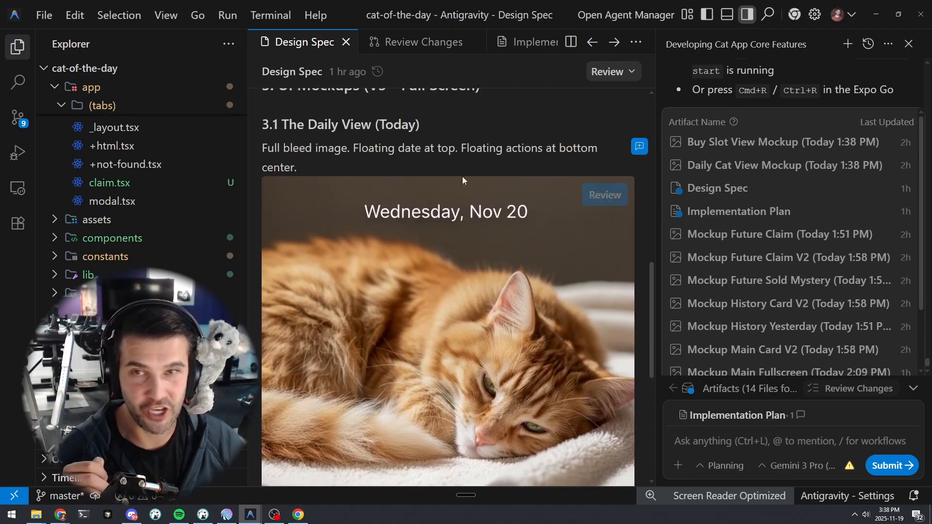
{"action": "scroll", "scroll_direction": "down", "scroll_amount": 3}
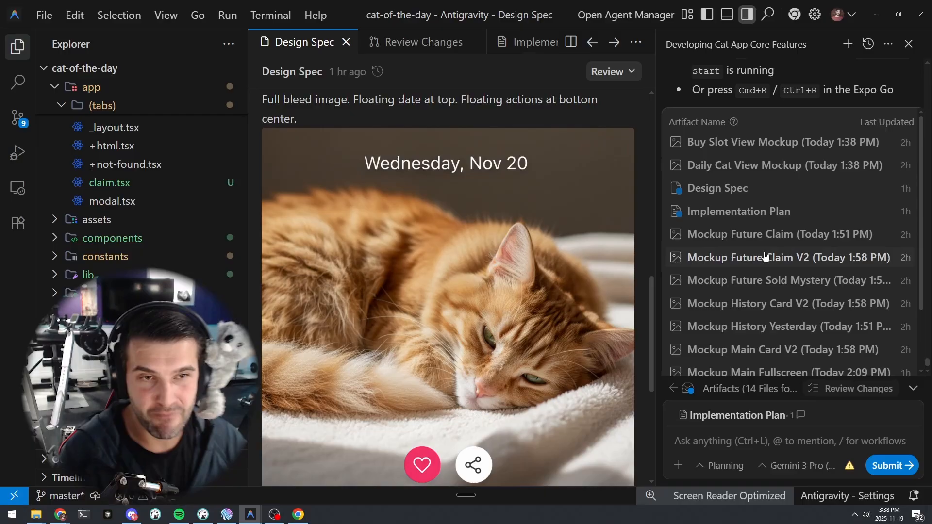
{"action": "left_click", "coordinate": [778, 234]}
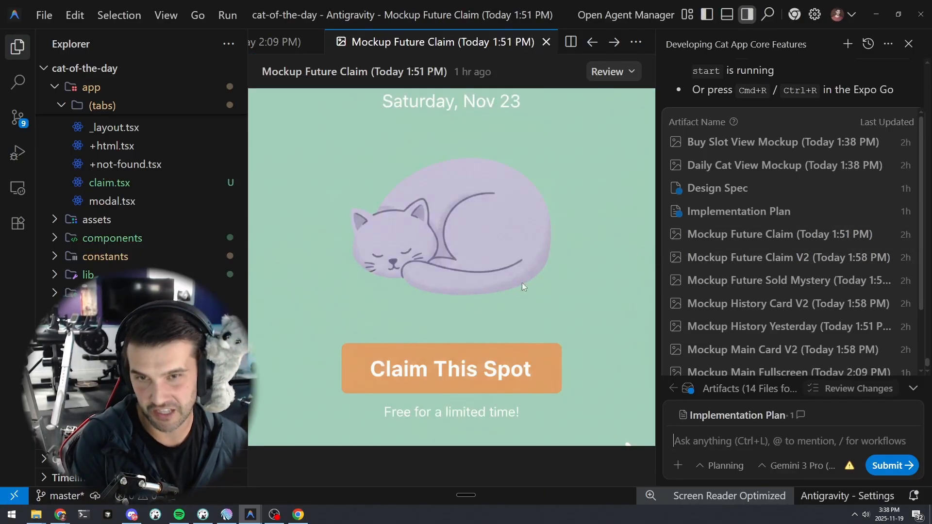
Preview Mockup History Card V2 and Mockup Main Card V2, then view the Walkthrough's run and testing steps
{"action": "left_click", "coordinate": [788, 280]}
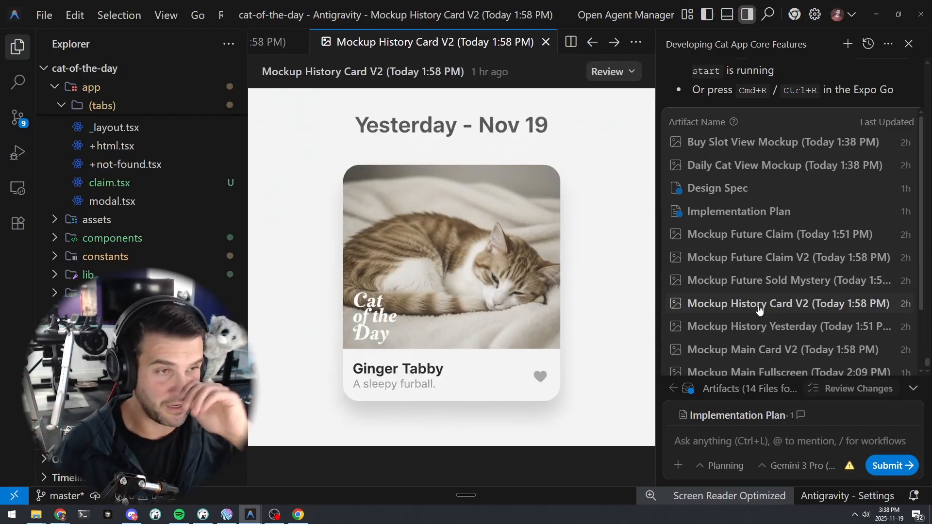
{"action": "scroll", "scroll_direction": "down", "scroll_amount": 3}
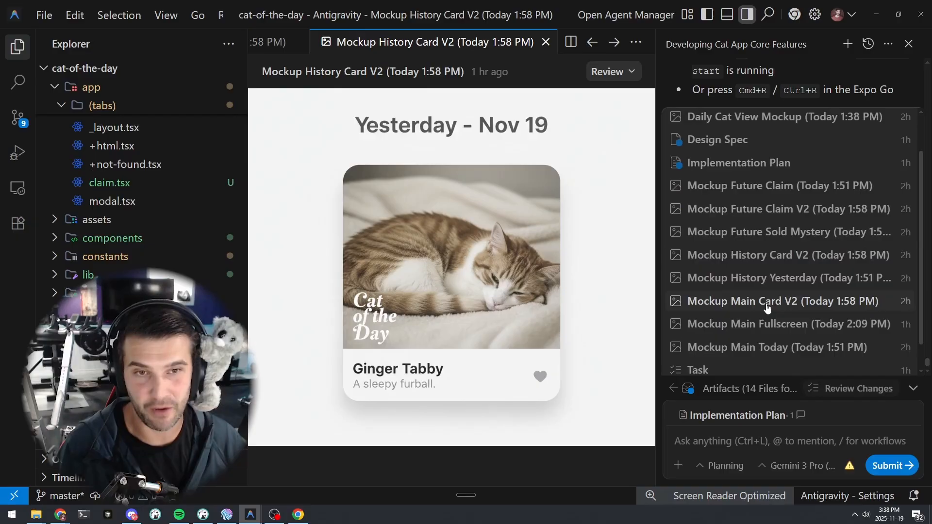
{"action": "left_click", "coordinate": [769, 301]}
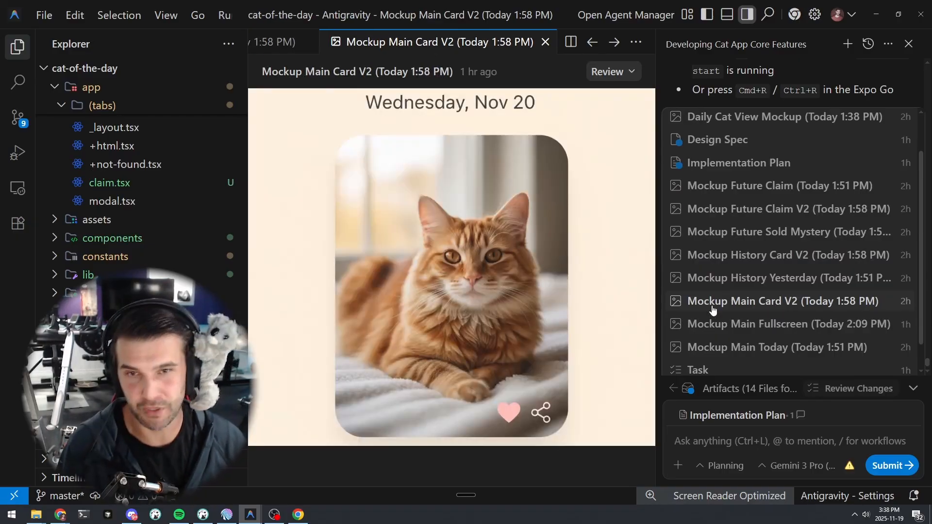
{"action": "scroll", "scroll_direction": "down", "scroll_amount": 3}
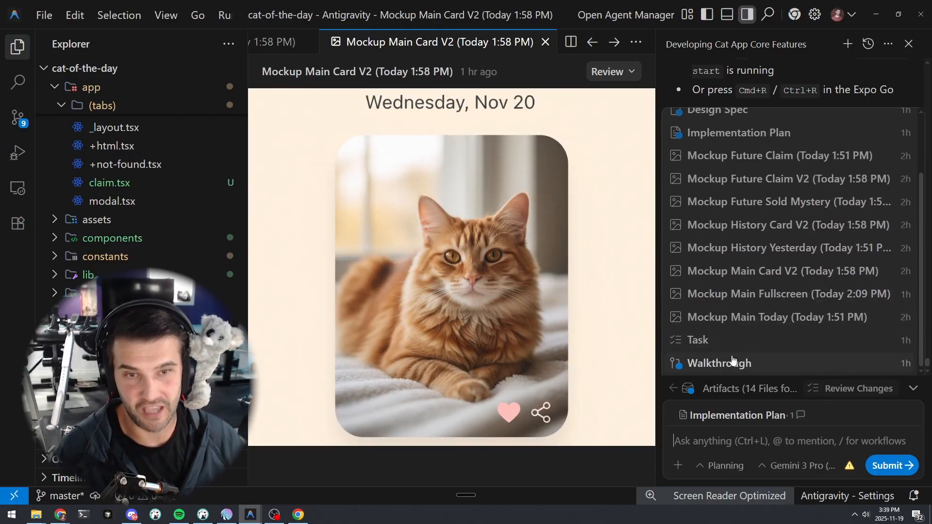
{"action": "left_click", "coordinate": [718, 363]}
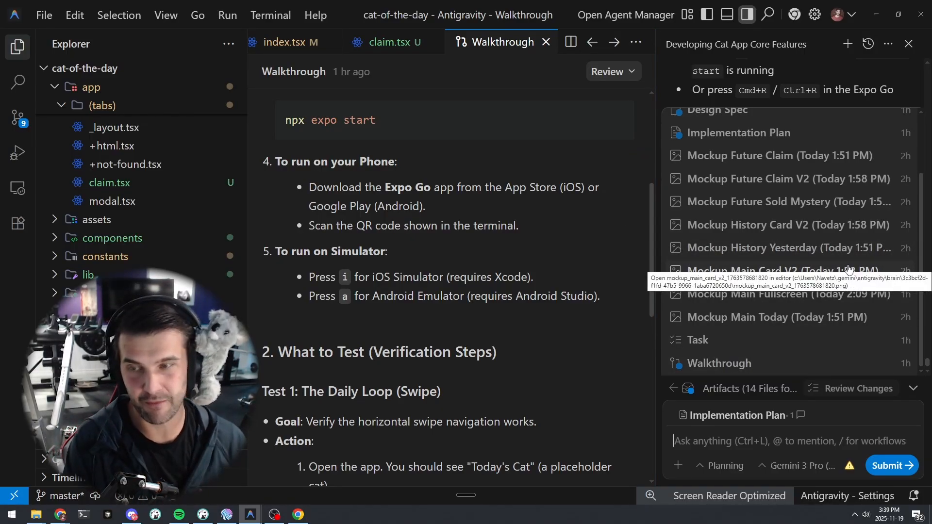
{"action": "mouse_move", "coordinate": [656, 250]}
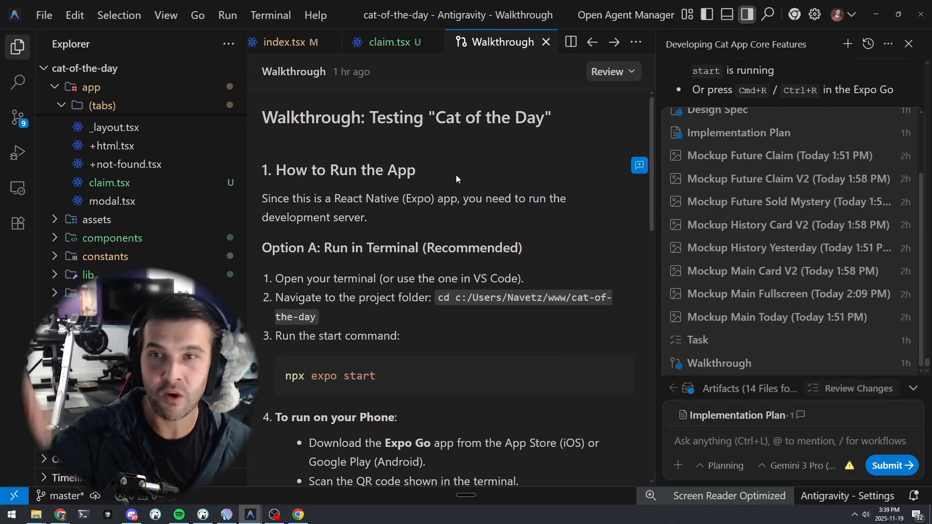
{"action": "scroll", "scroll_direction": "down", "scroll_amount": 3}
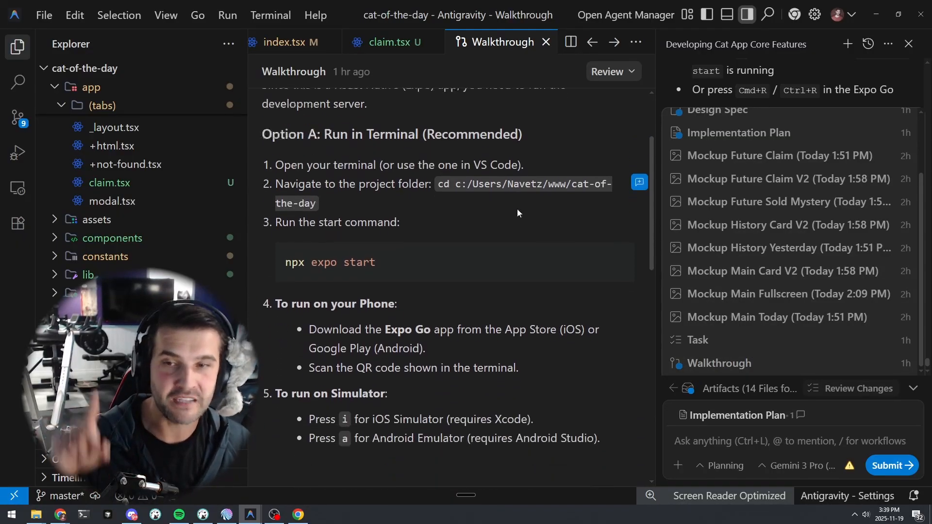